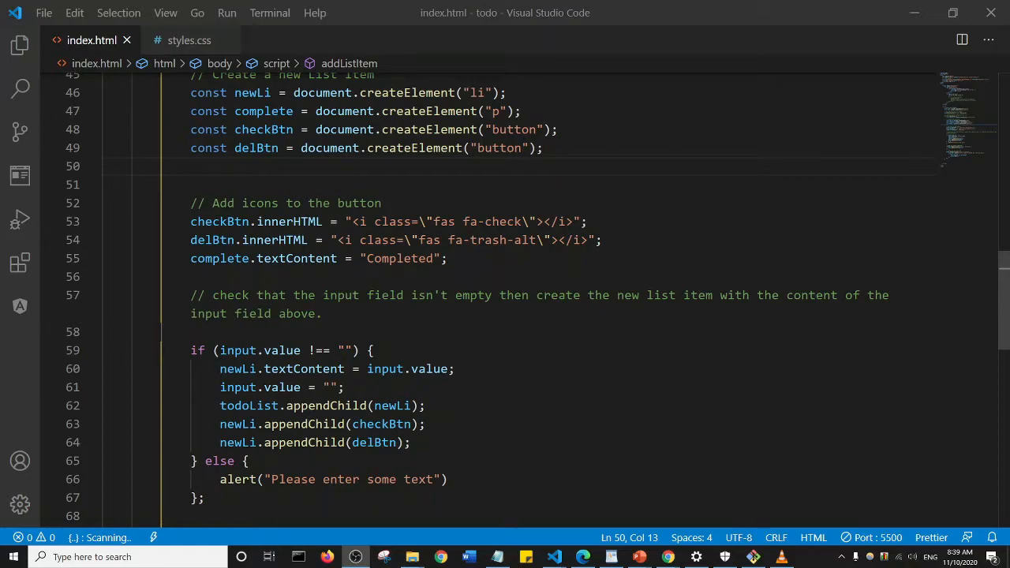
mouse_move(439, 148)
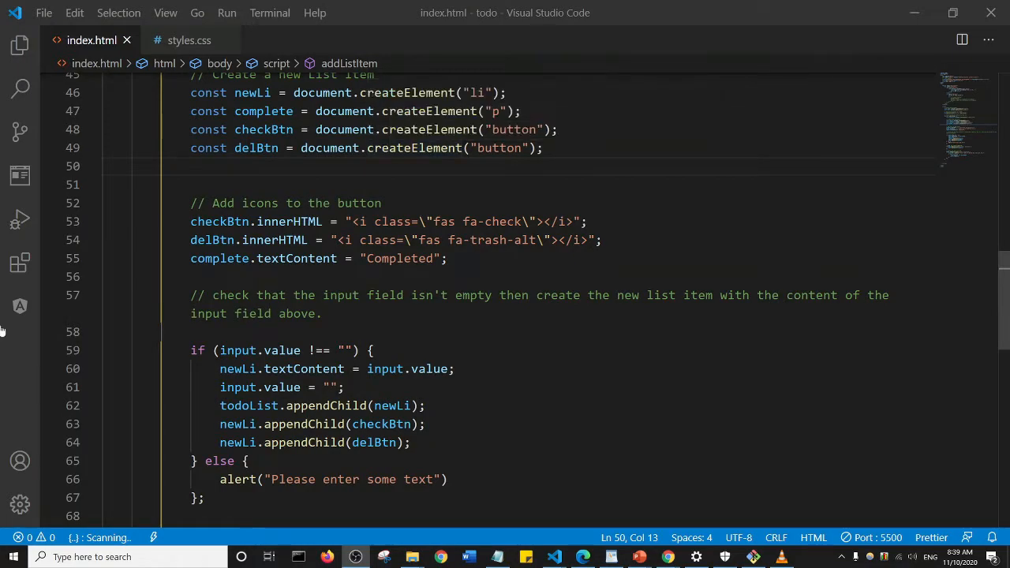
mouse_move(19, 505)
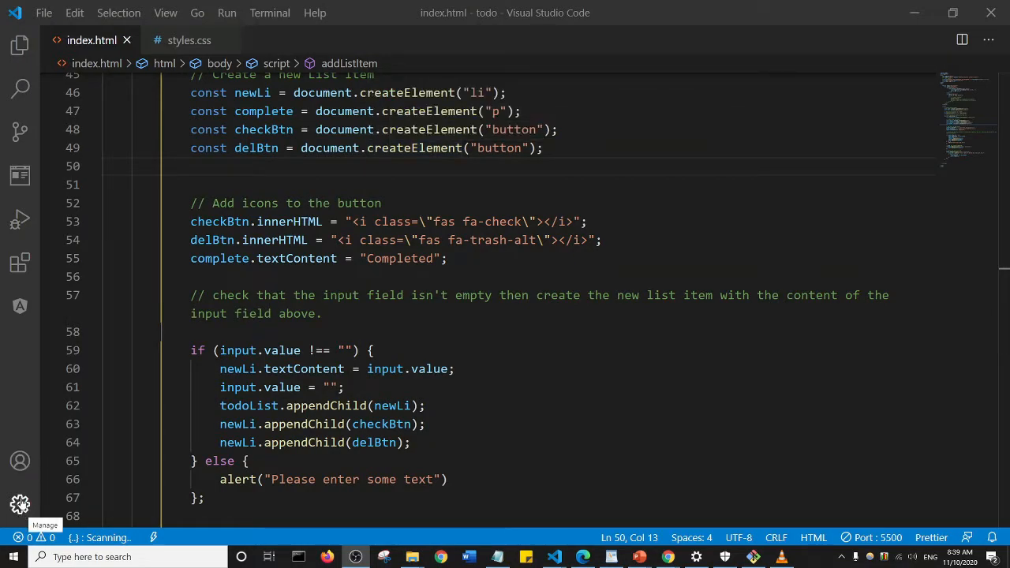
- Reach the user settings.json via the Settings editor filtered to 'json' entries
left_click(19, 506)
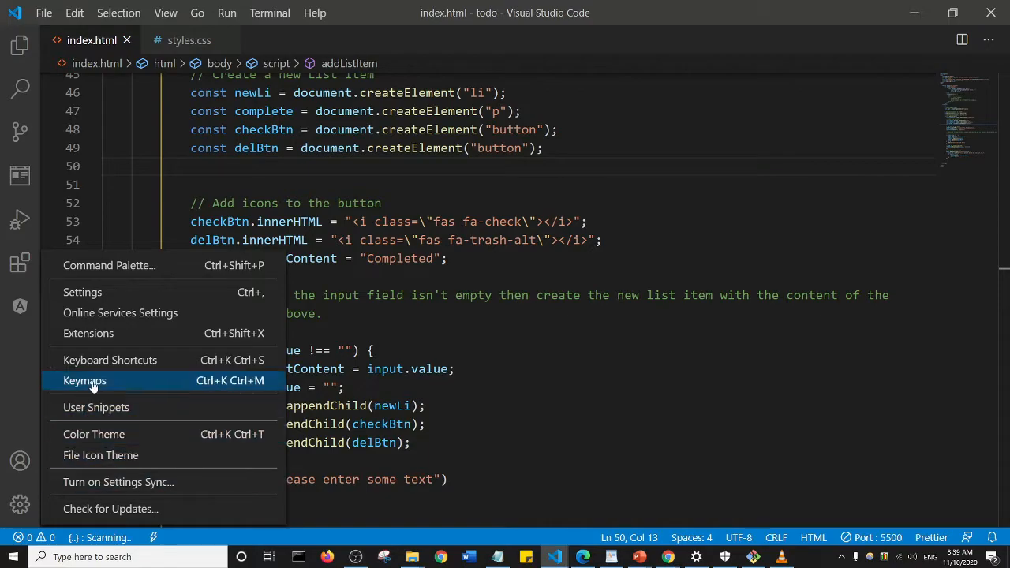
mouse_move(120, 313)
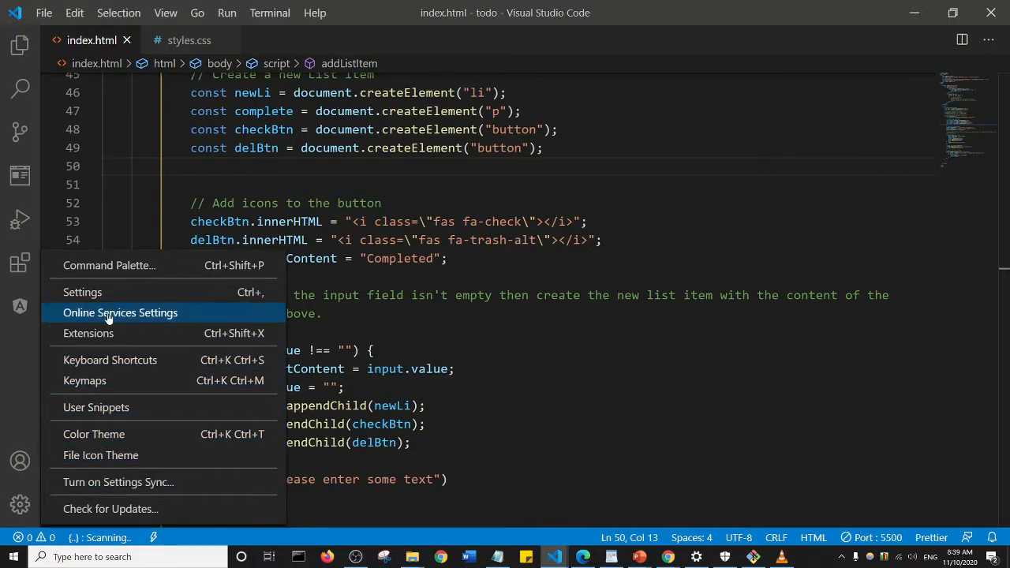
left_click(82, 292)
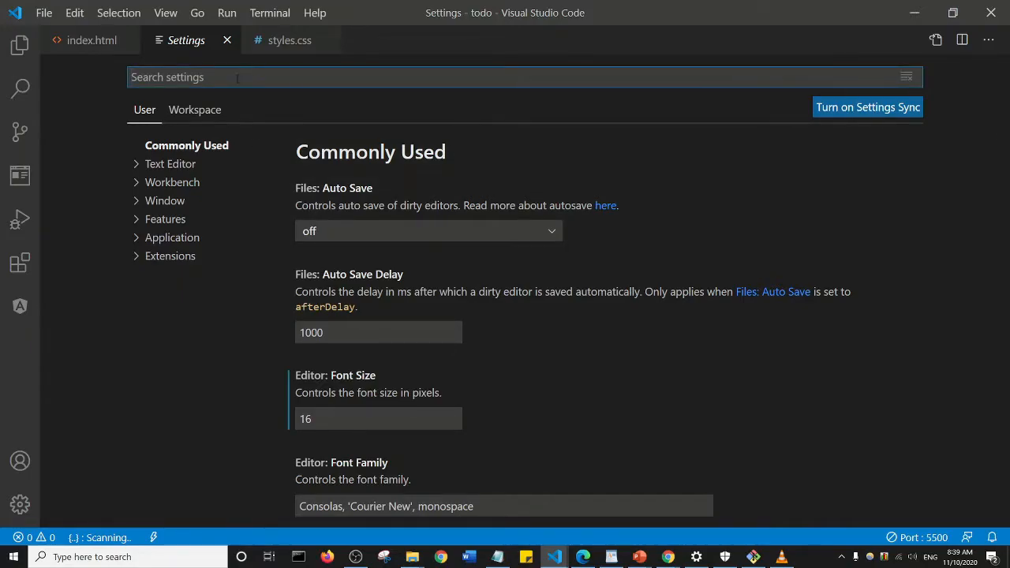
type("json")
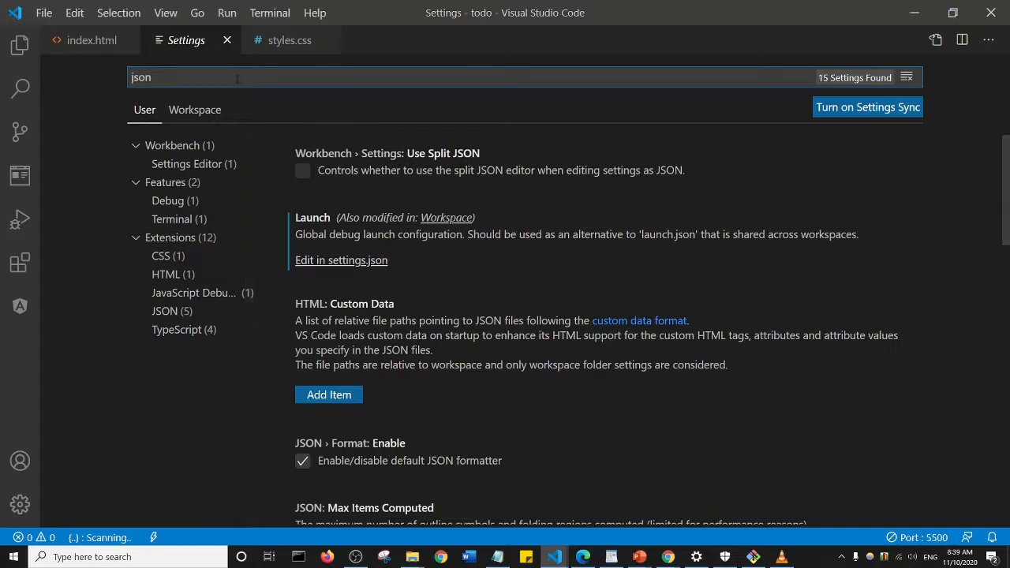
mouse_move(341, 271)
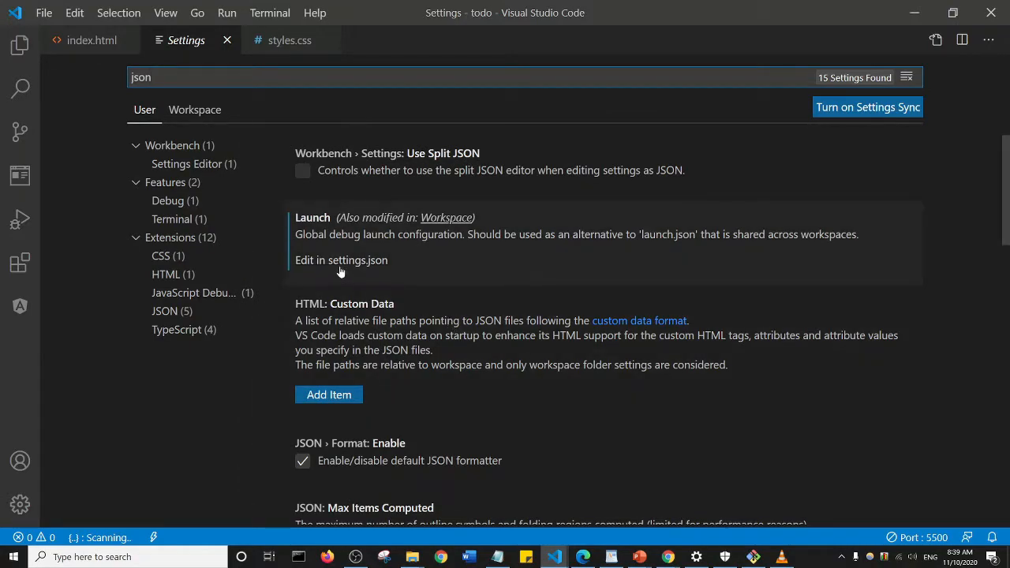
mouse_move(351, 271)
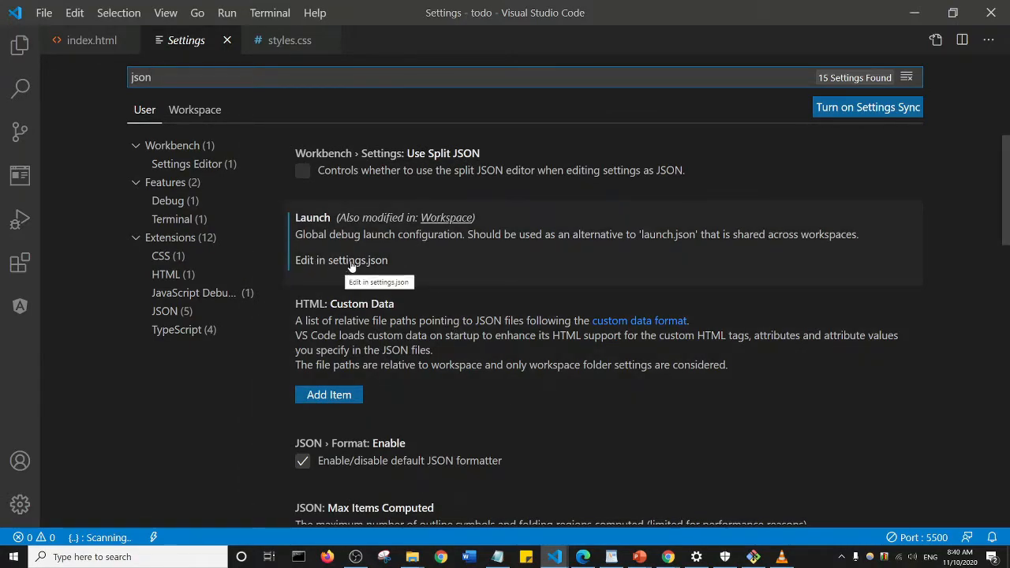
left_click(341, 260)
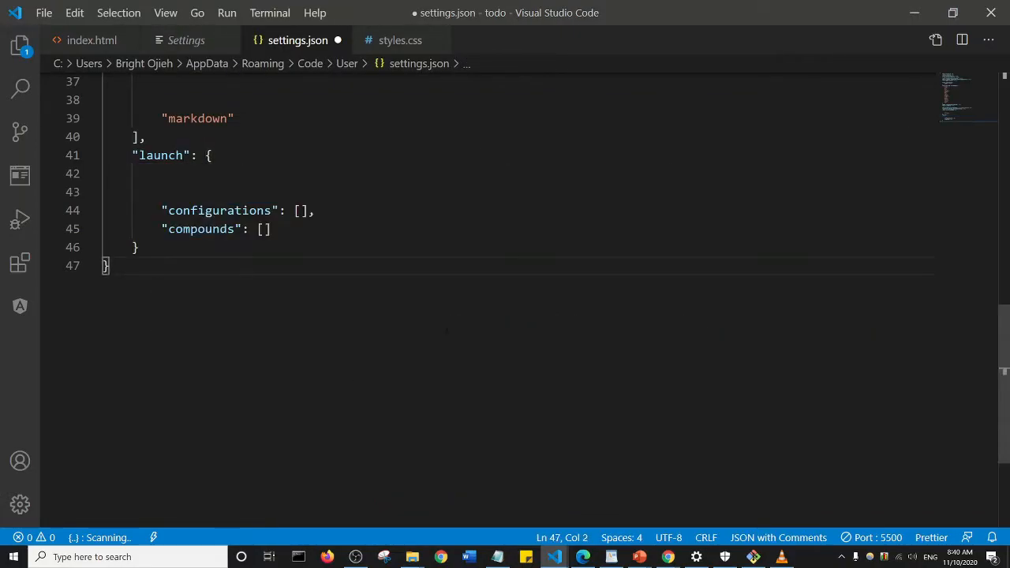
- Uncomment "editor.hover.enabled": false near the top of settings.json and save
scroll("up", 3)
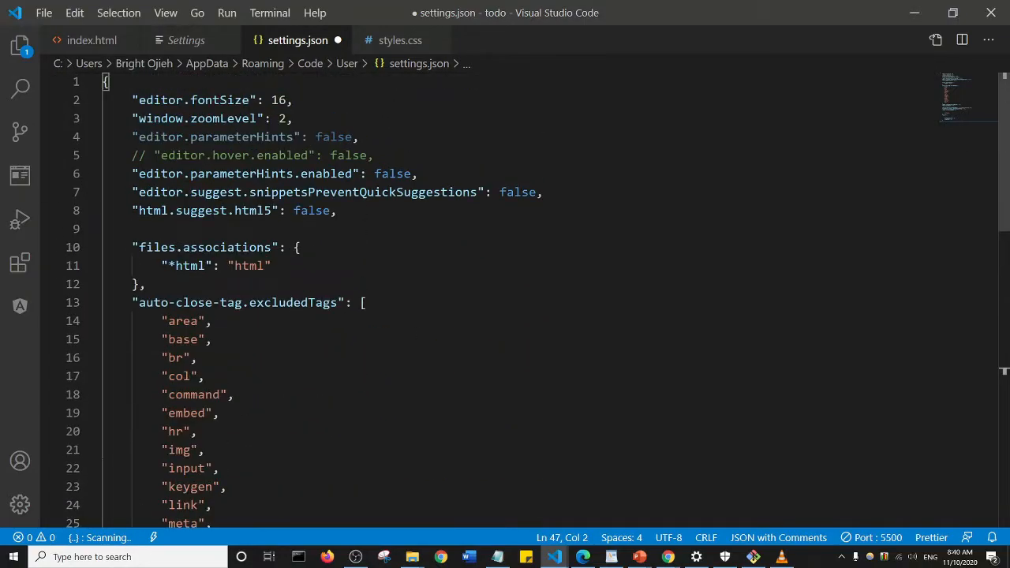
left_click(373, 155)
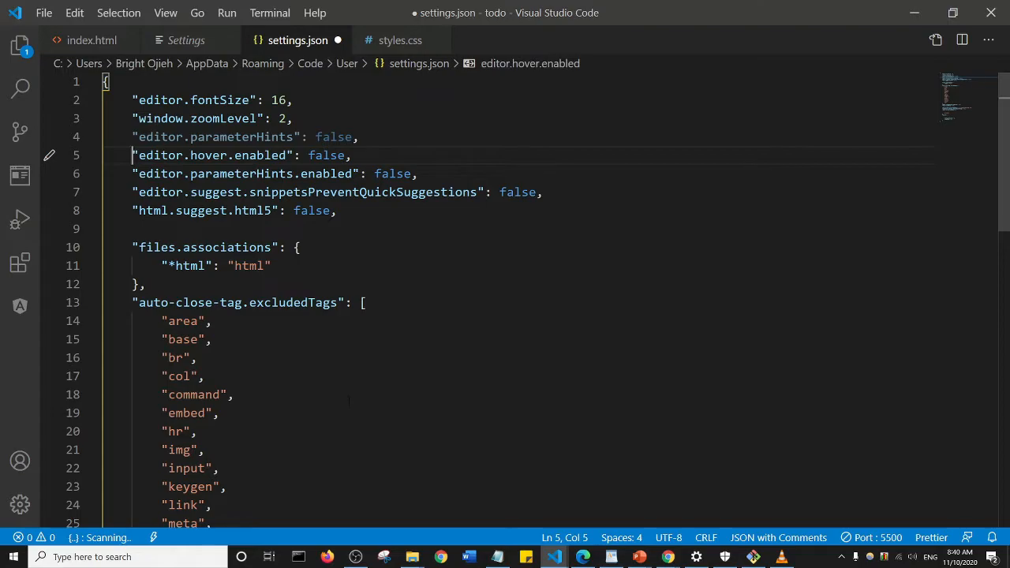
key("Ctrl+s")
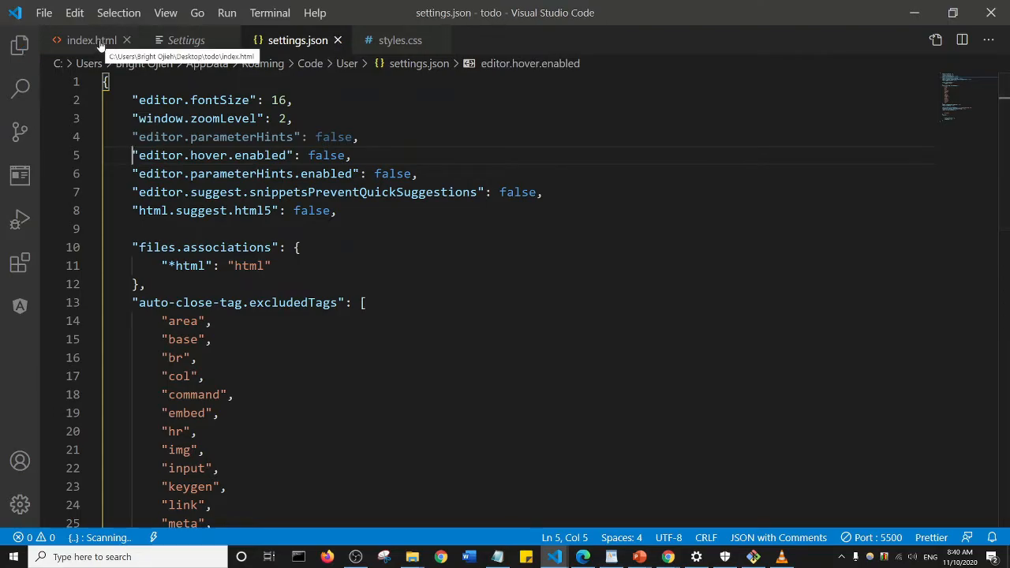
- Return to the index.html file showing the addListItem script
left_click(88, 41)
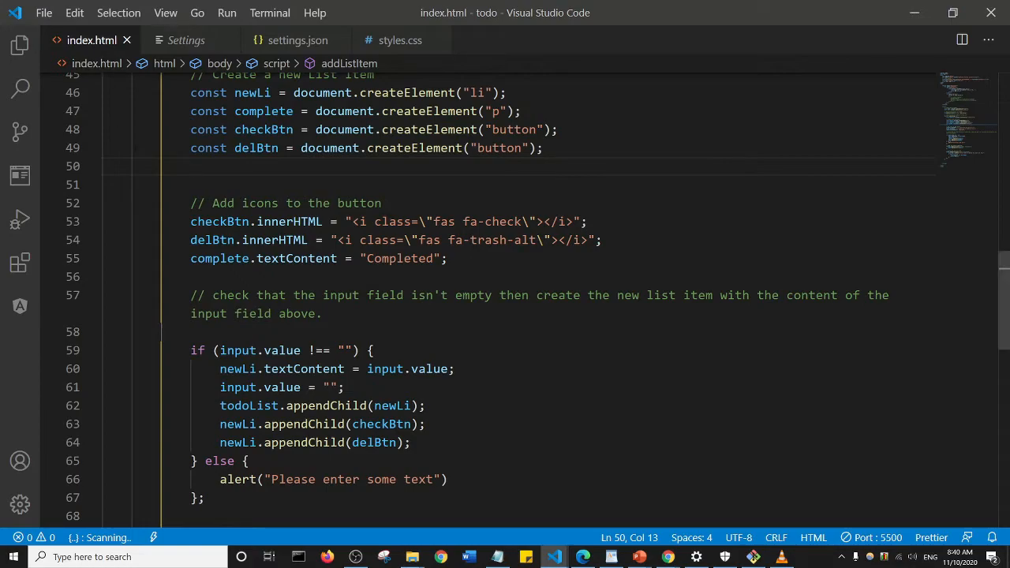